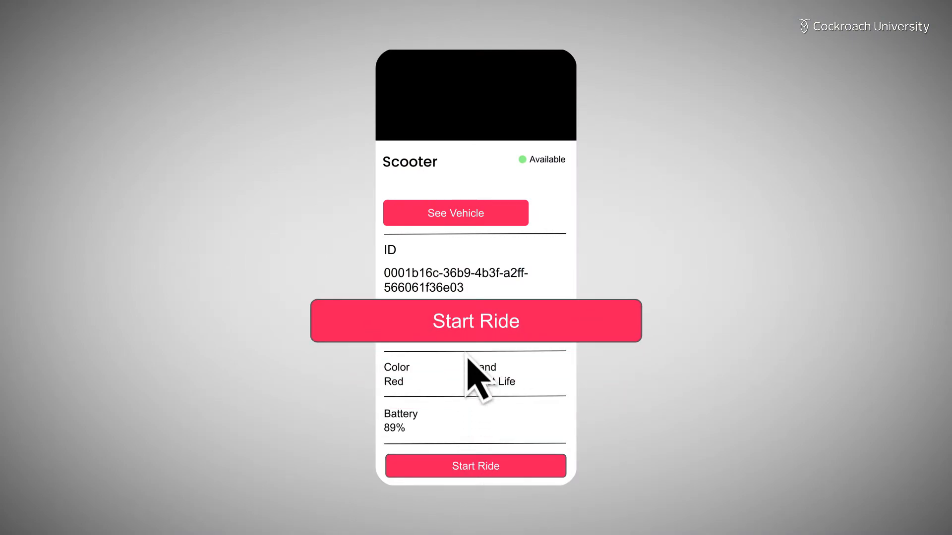
pyautogui.moveTo(479, 379)
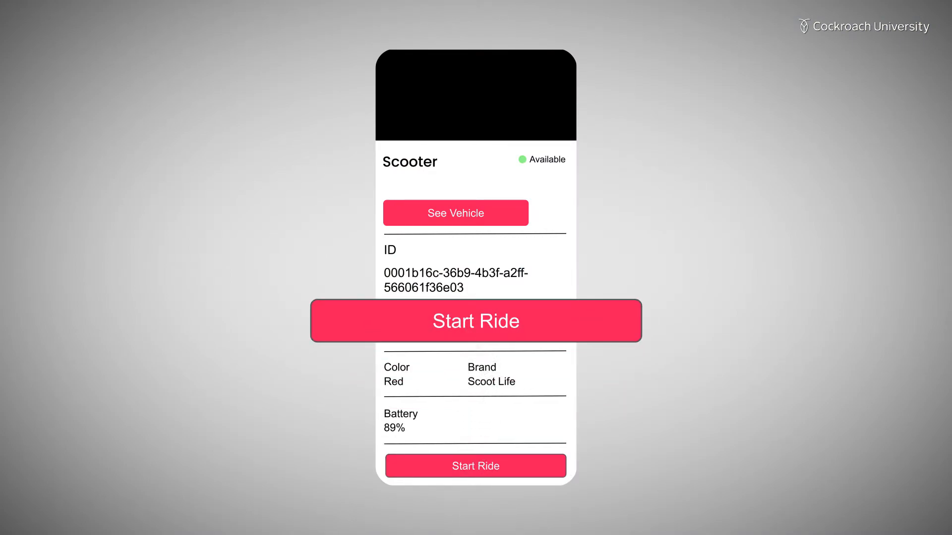